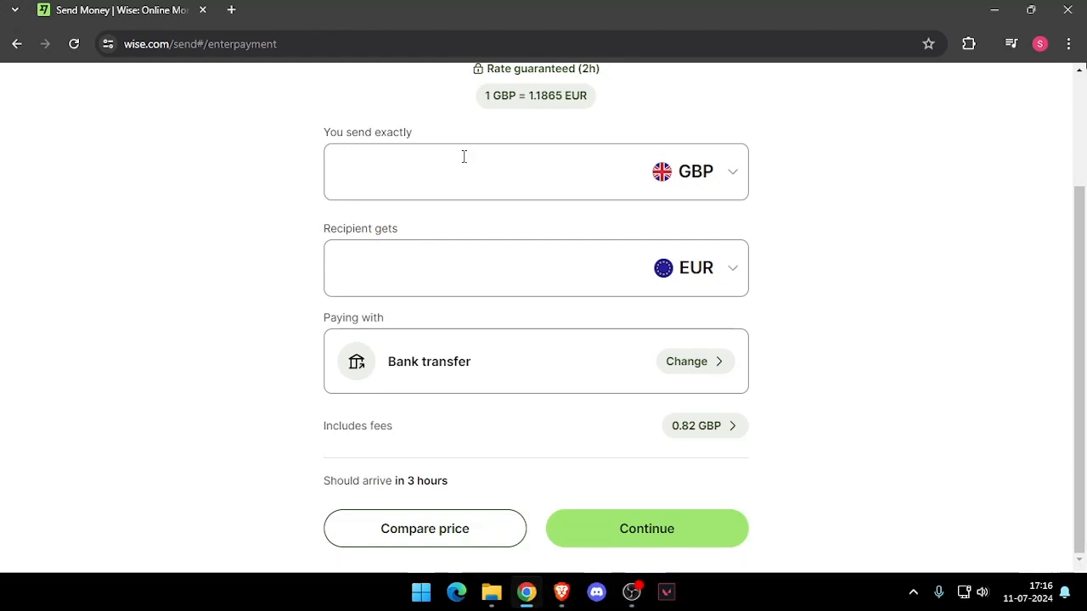
Enter 80 GBP as the send amount (recipient gets 93.91 EUR) and continue
click(425, 172)
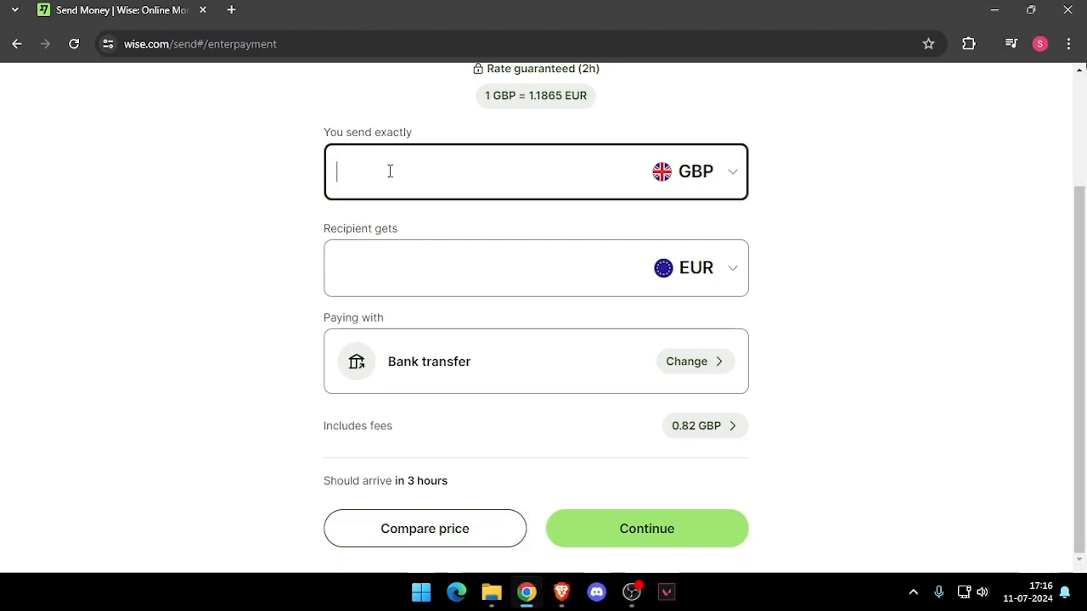
text(80)
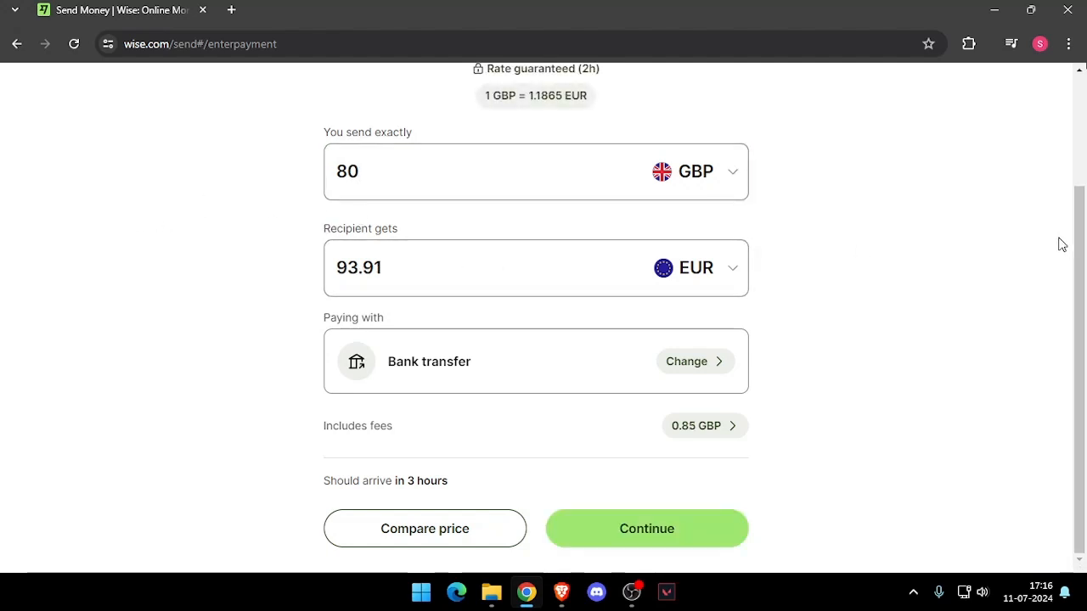
mouse_move(616, 555)
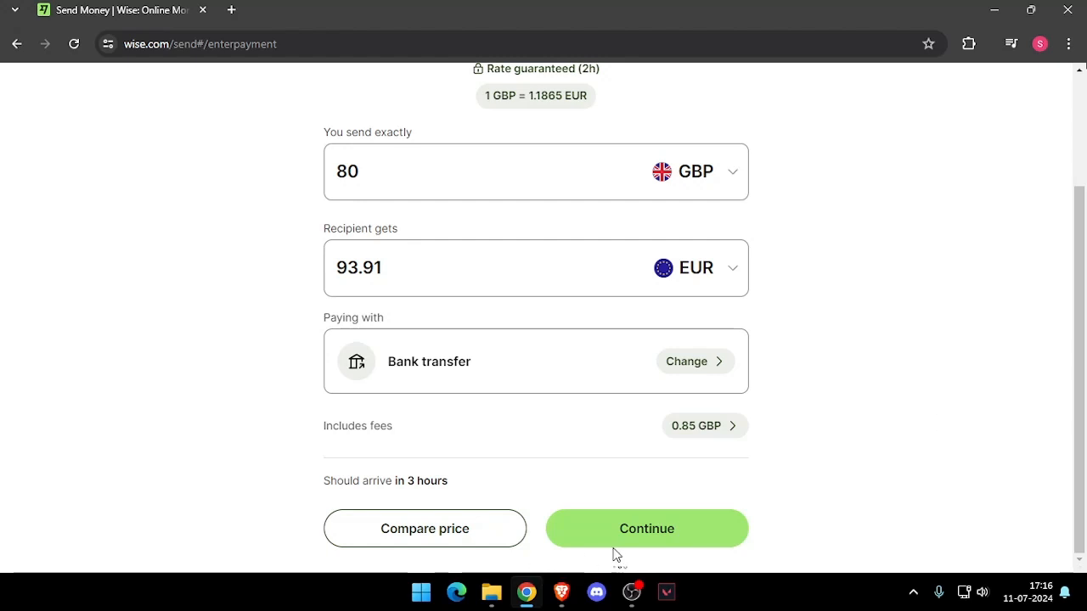
click(646, 528)
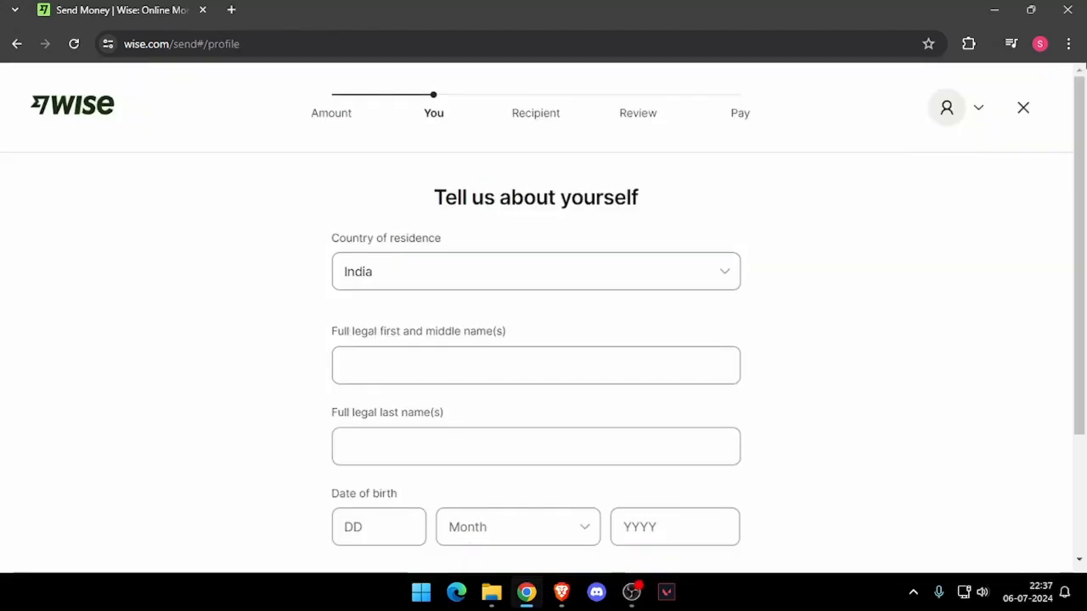
scroll(down, 3)
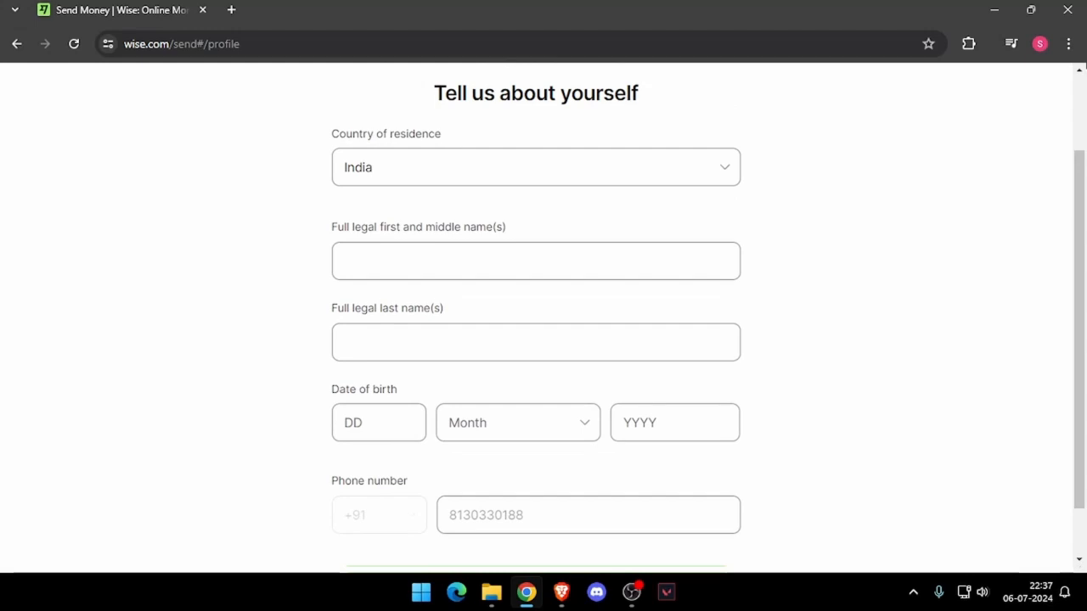
click(377, 422)
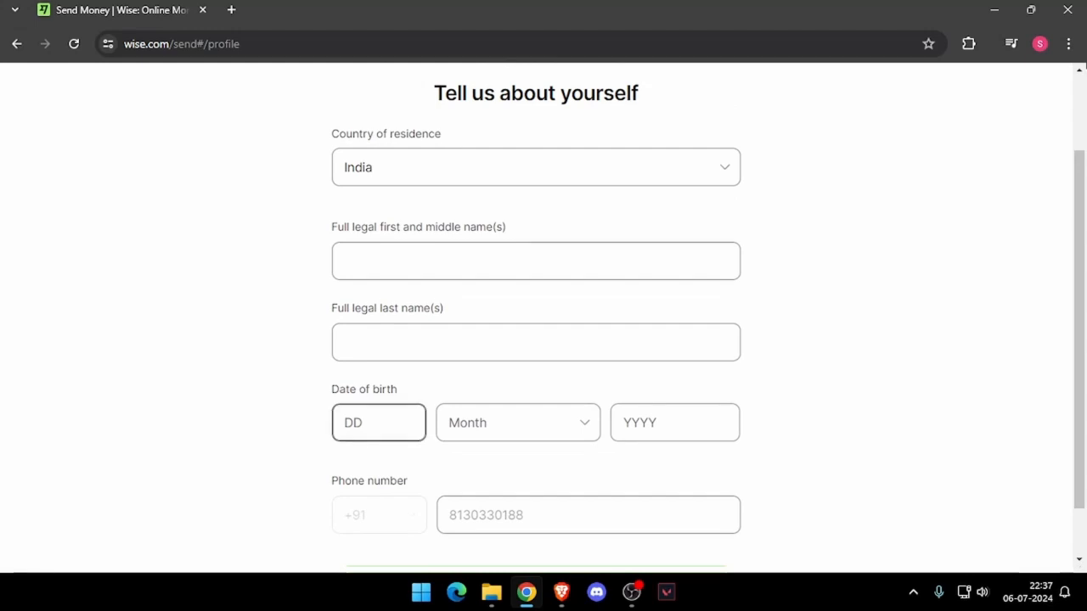
scroll(down, 3)
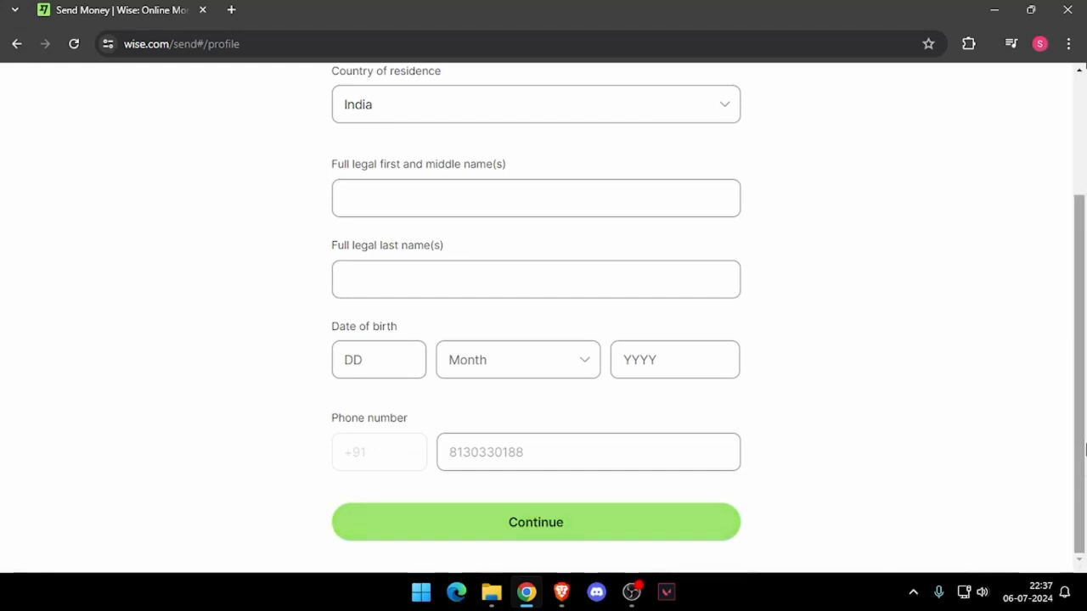
scroll(up, 3)
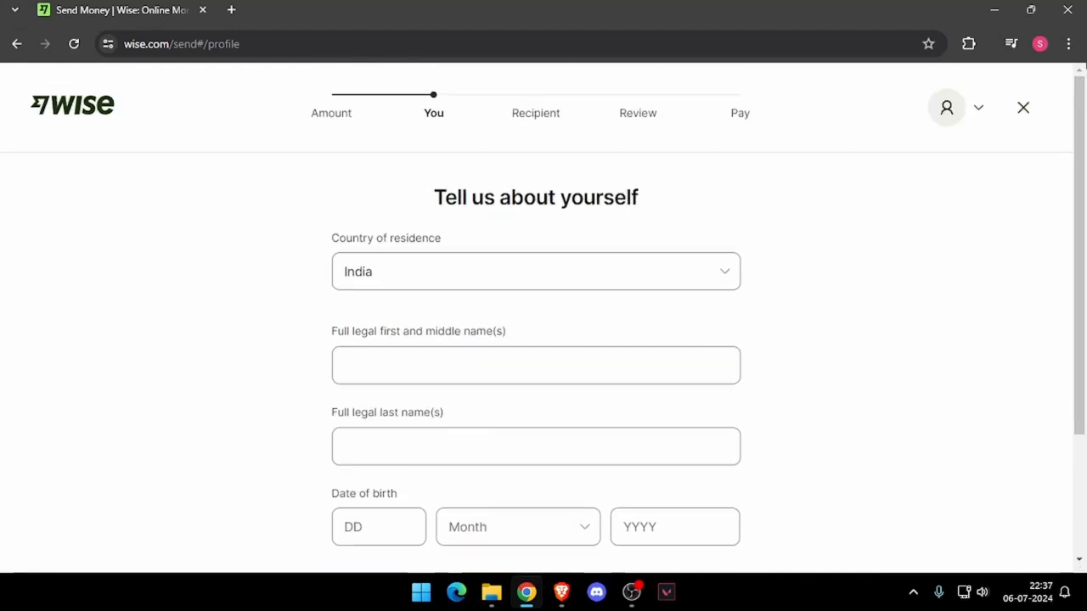